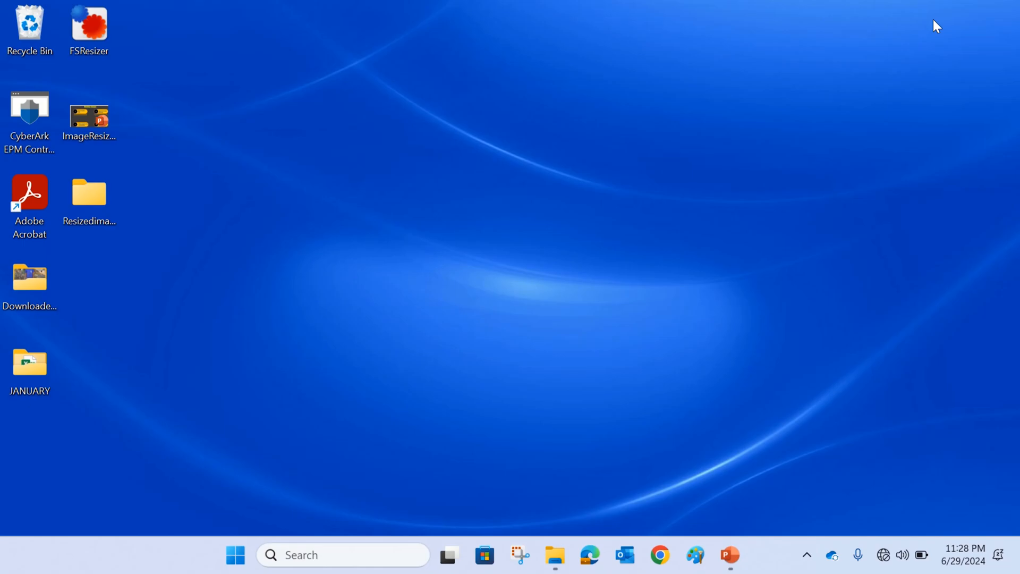
mouse_move(745, 143)
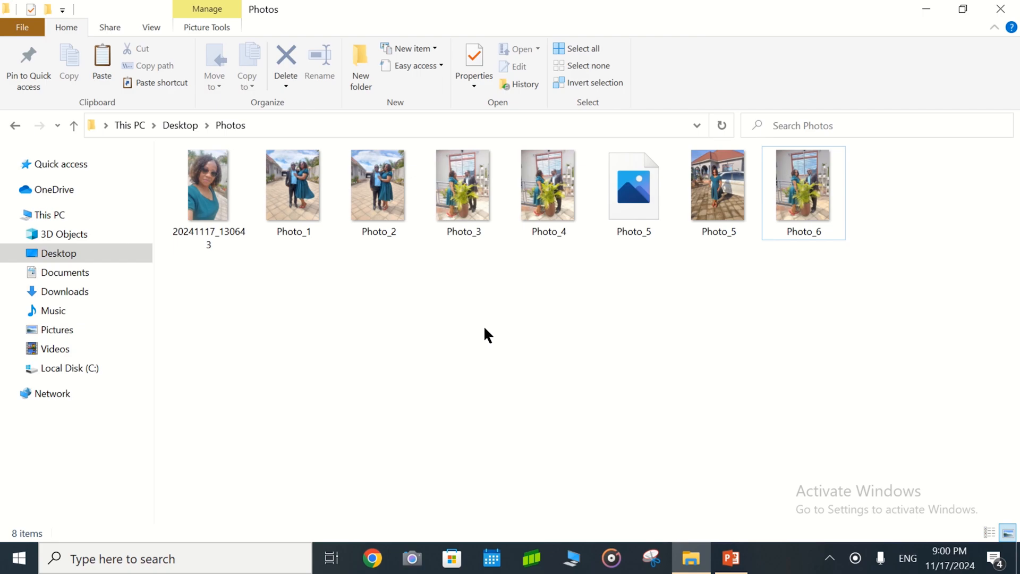
Select Photo_6 in the Photos folder so it can be duplicated as Photo_6 - Copy
click(804, 185)
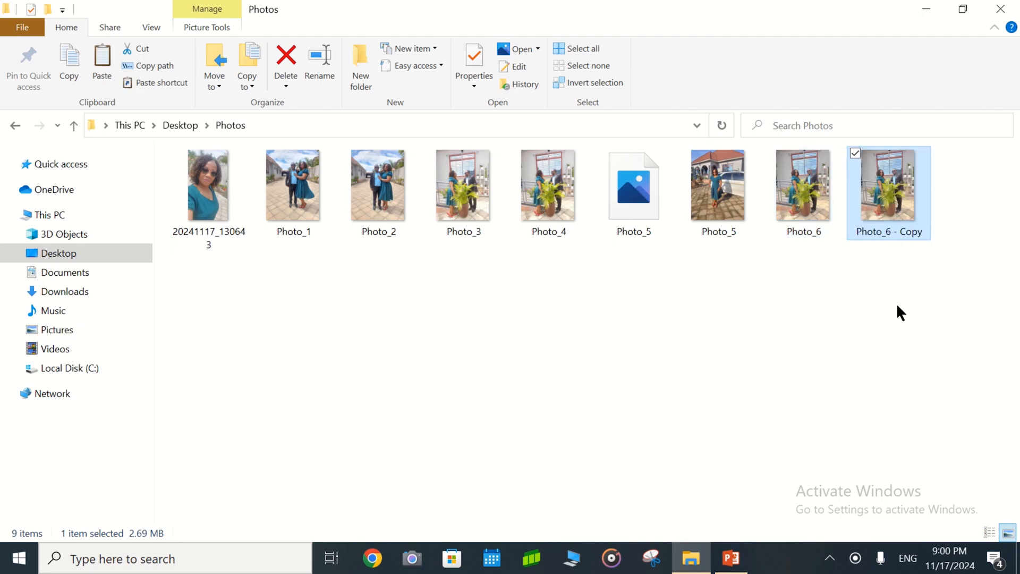
mouse_move(825, 345)
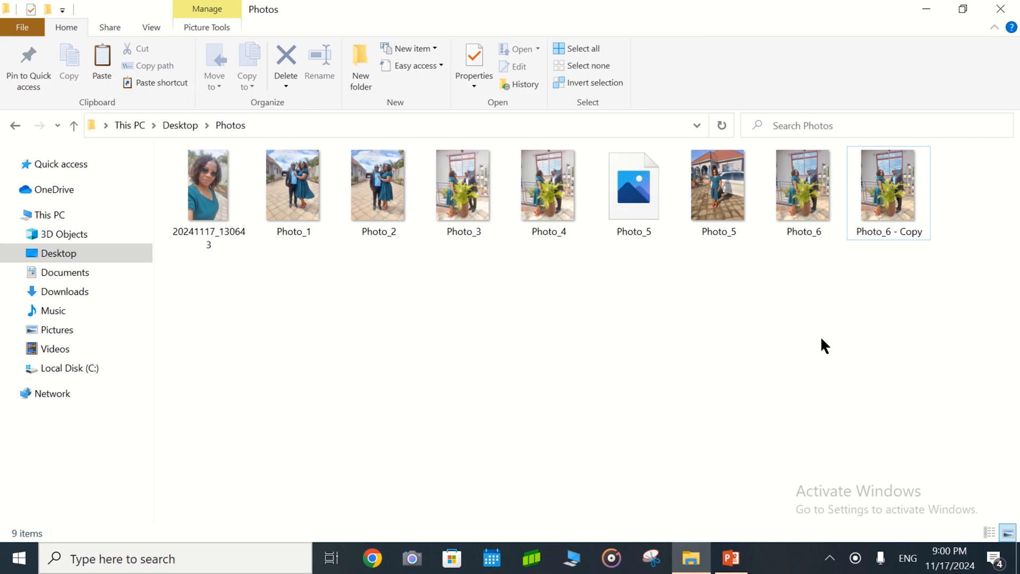
mouse_move(804, 195)
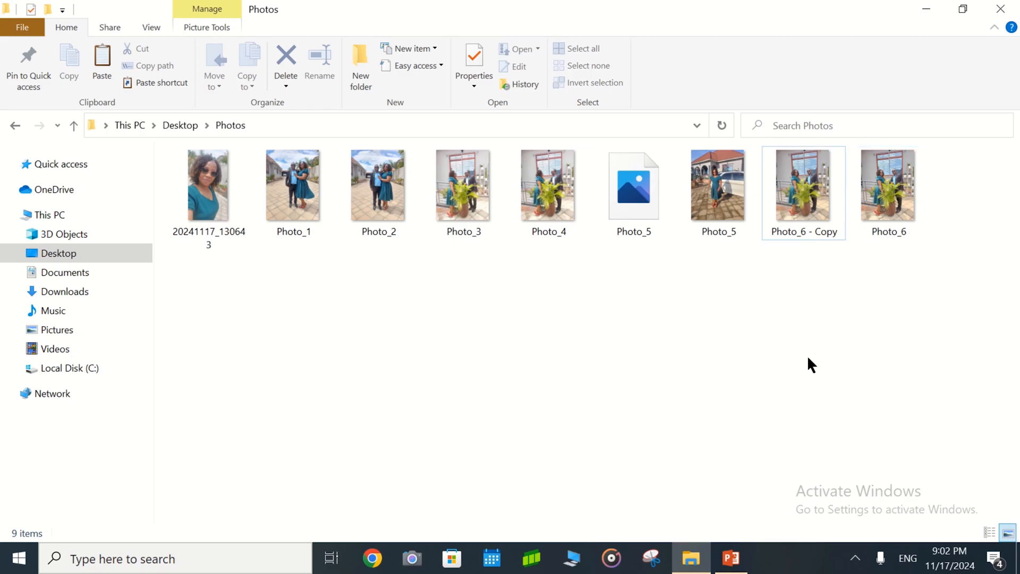
mouse_move(804, 189)
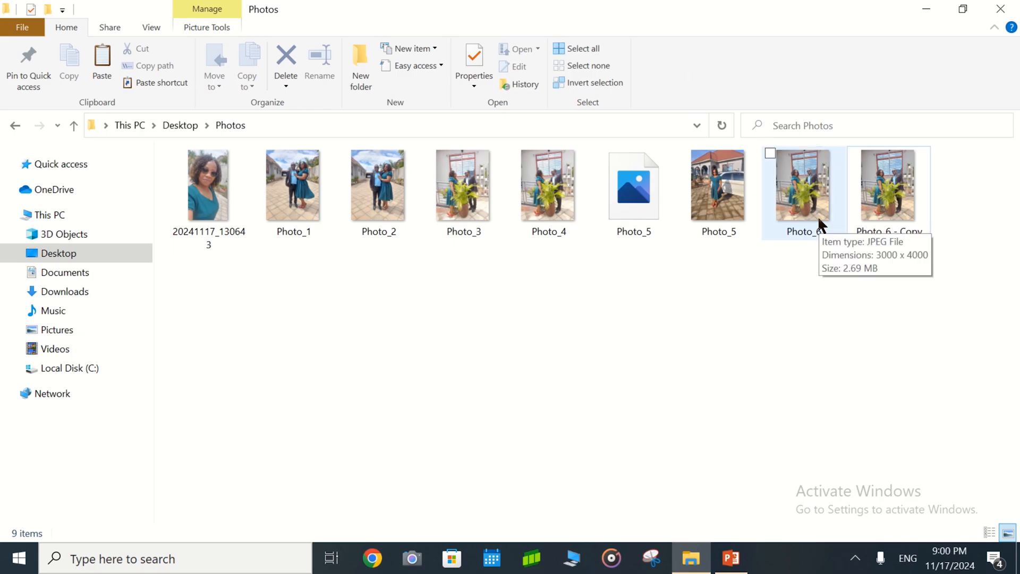
Open Photo_6 from File Explorer into Paint for editing
right_click(805, 190)
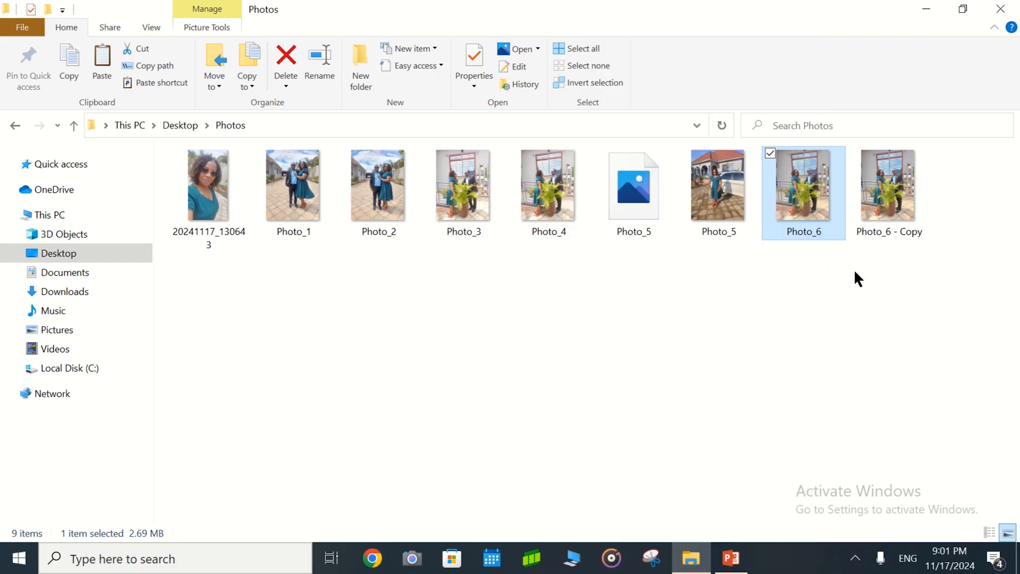
double_click(803, 185)
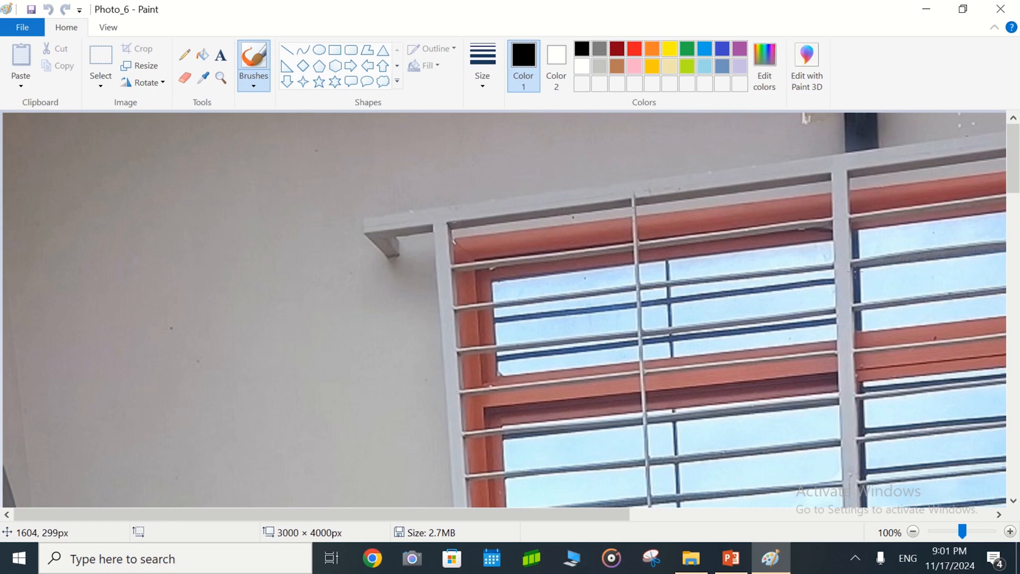
mouse_move(359, 40)
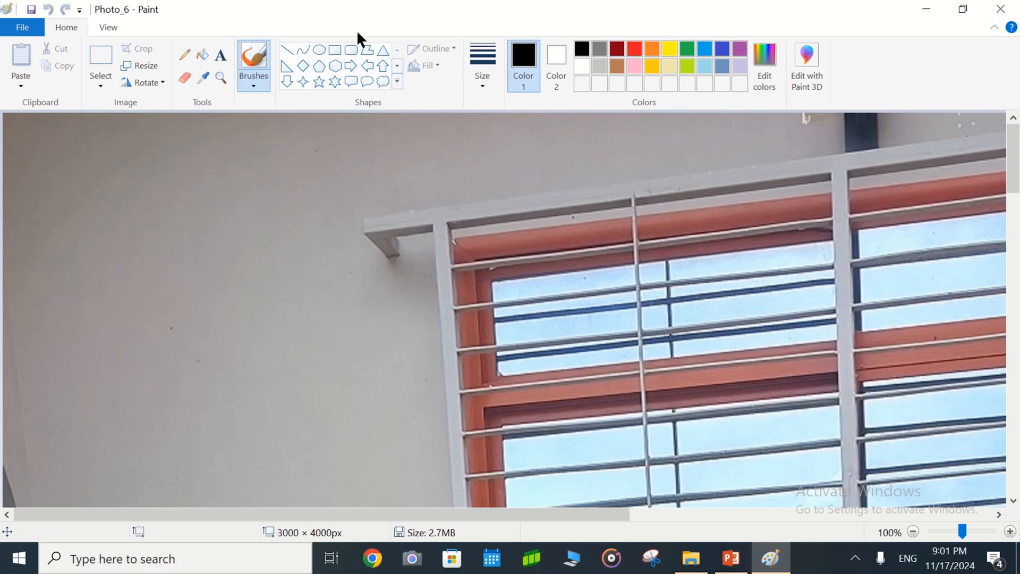
Resize Photo_6 to 1200 × 1600 pixels using pixel units in Paint's Resize dialog
click(145, 64)
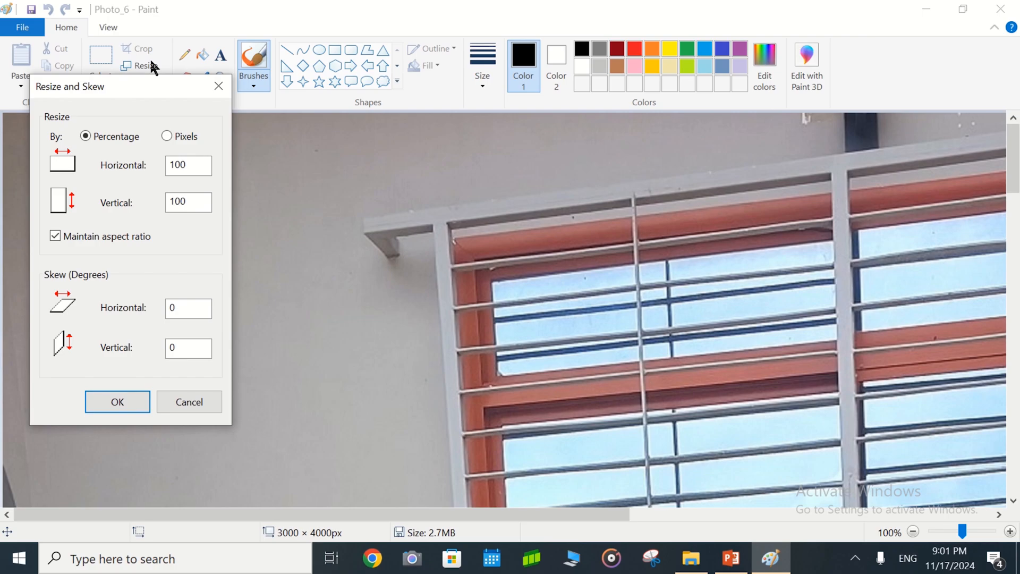
mouse_move(166, 136)
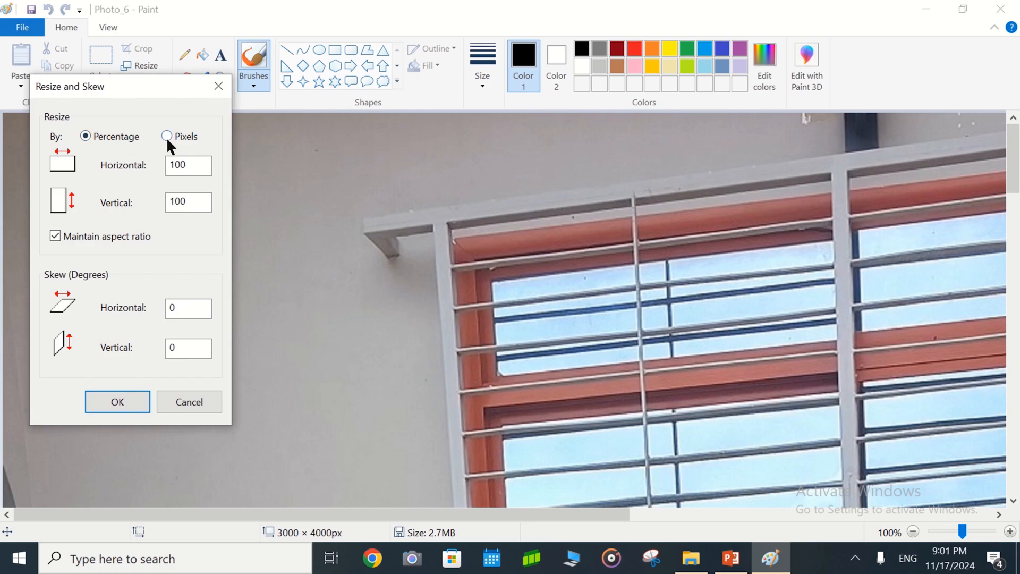
click(168, 136)
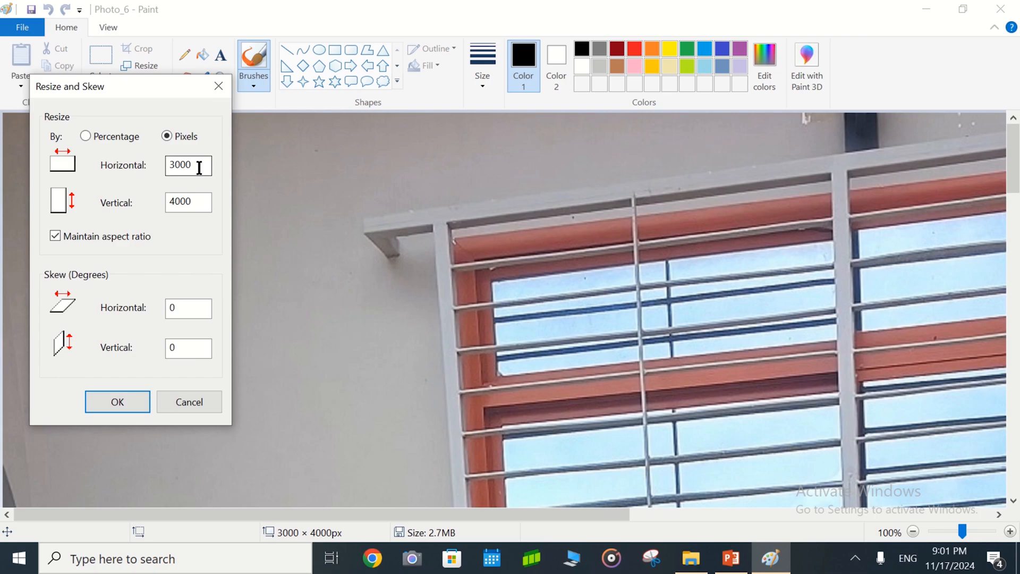
text(1)
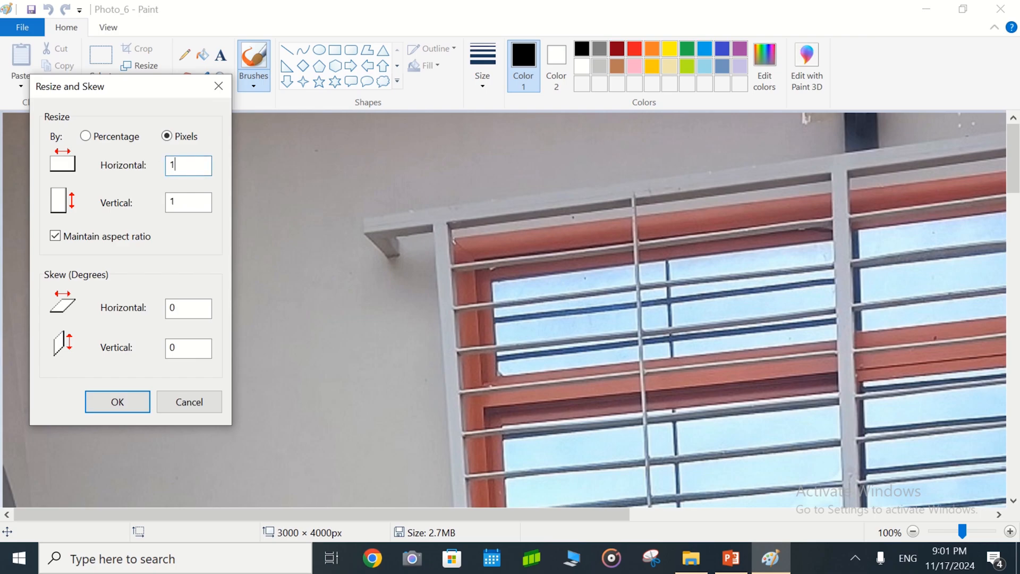
text(1200)
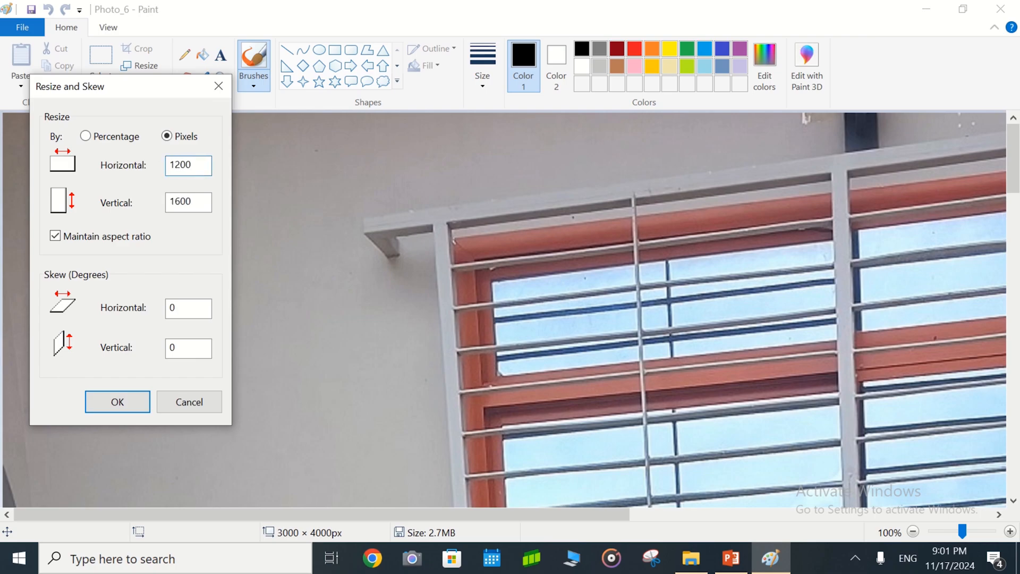
click(188, 165)
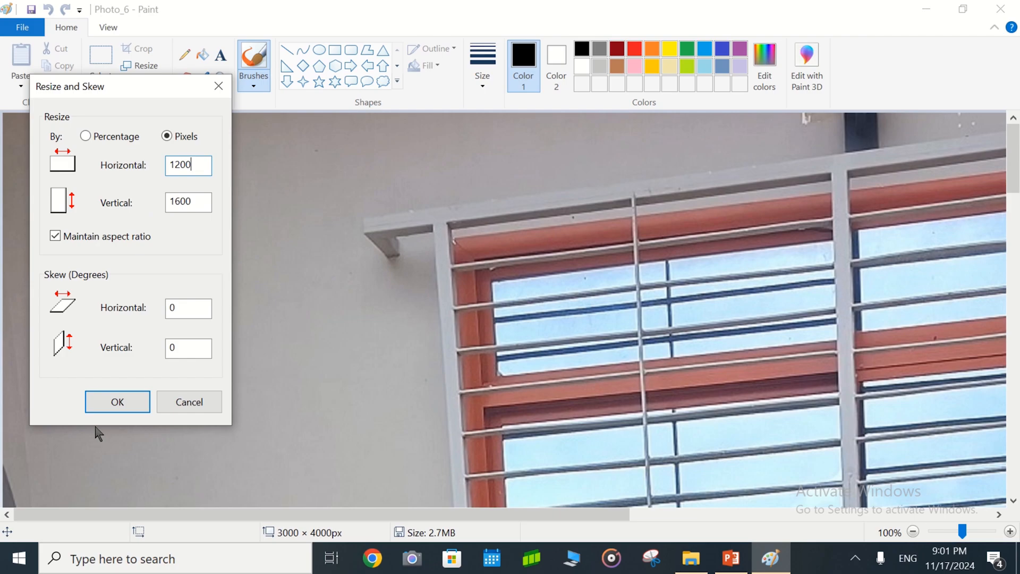
click(117, 401)
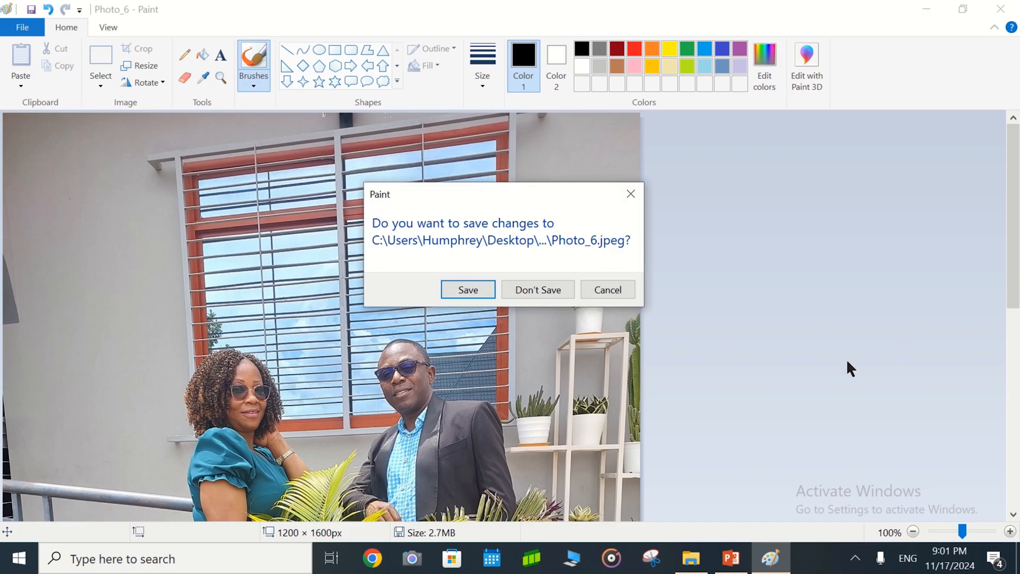
Close Paint, saving the resized Photo_6 and returning to File Explorer
click(468, 289)
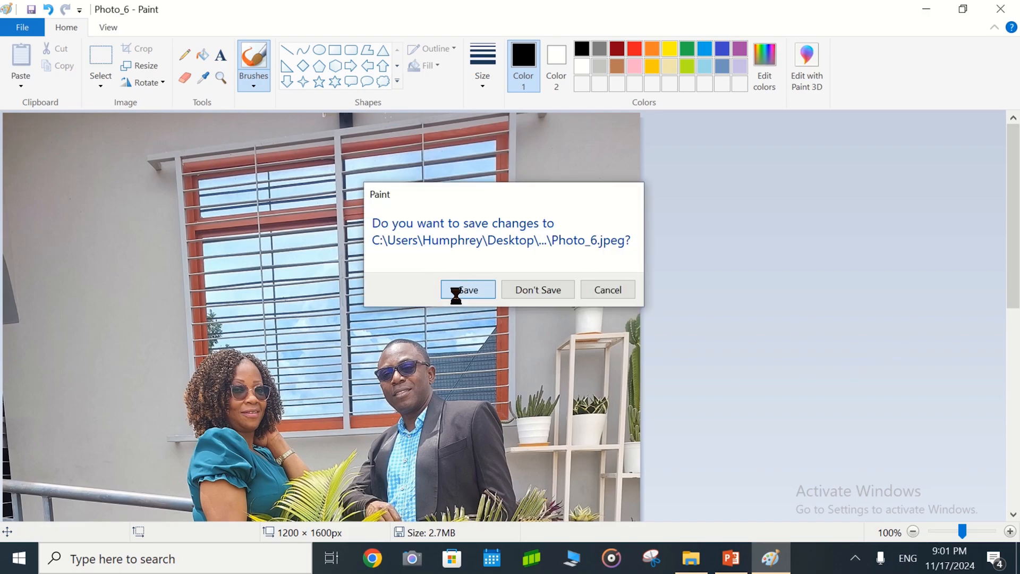
click(467, 289)
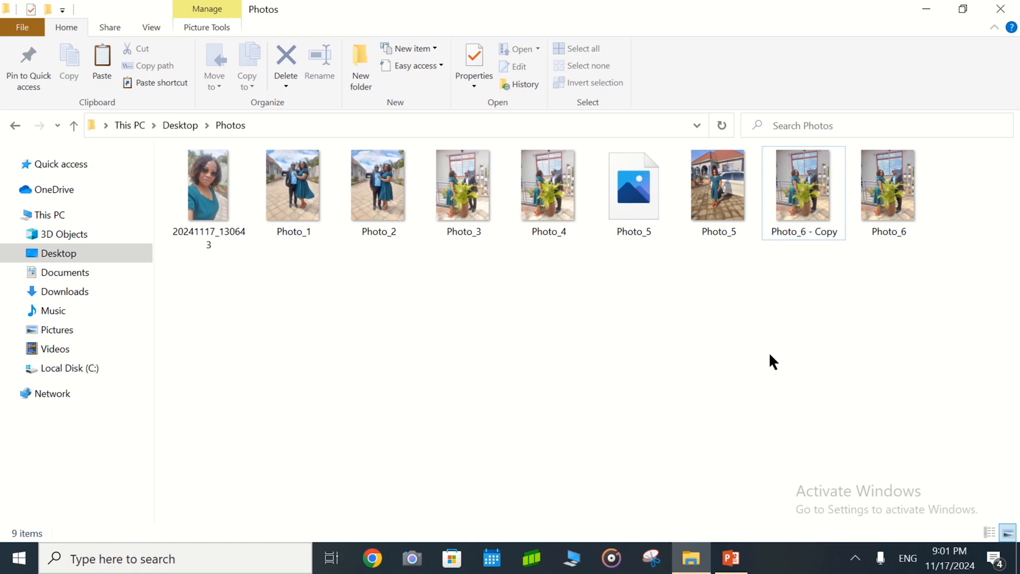
mouse_move(782, 308)
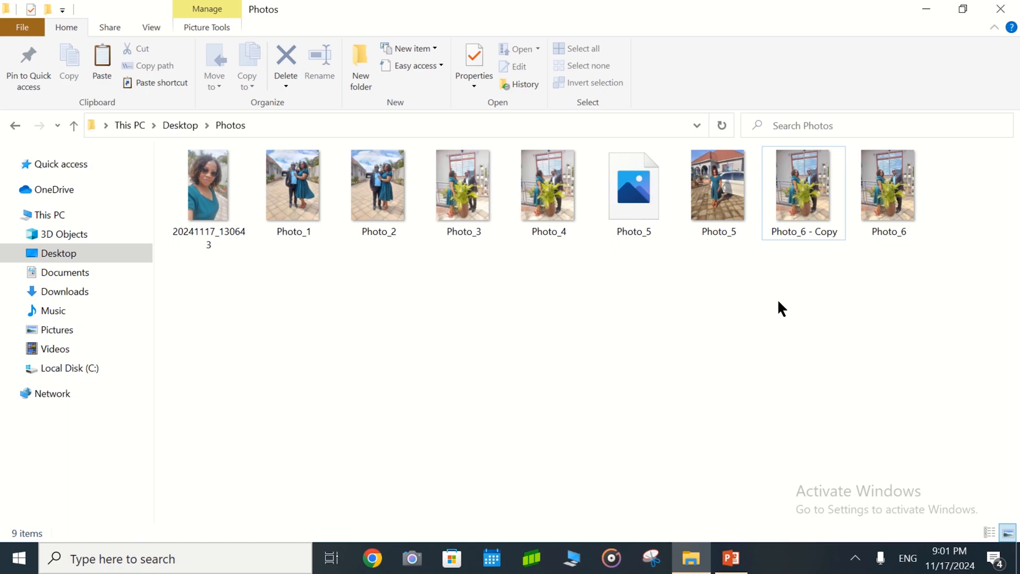
mouse_move(804, 192)
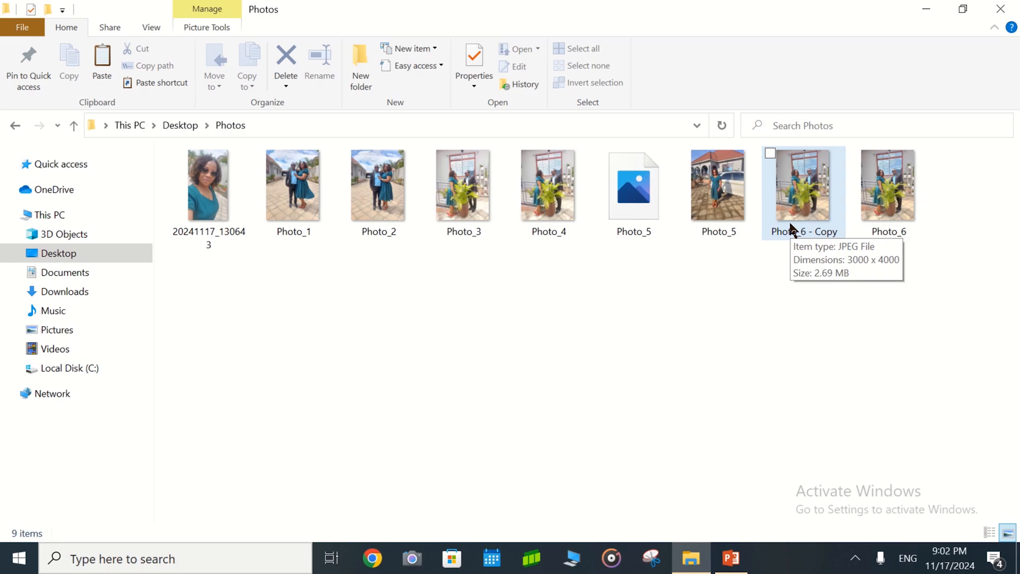
mouse_move(803, 338)
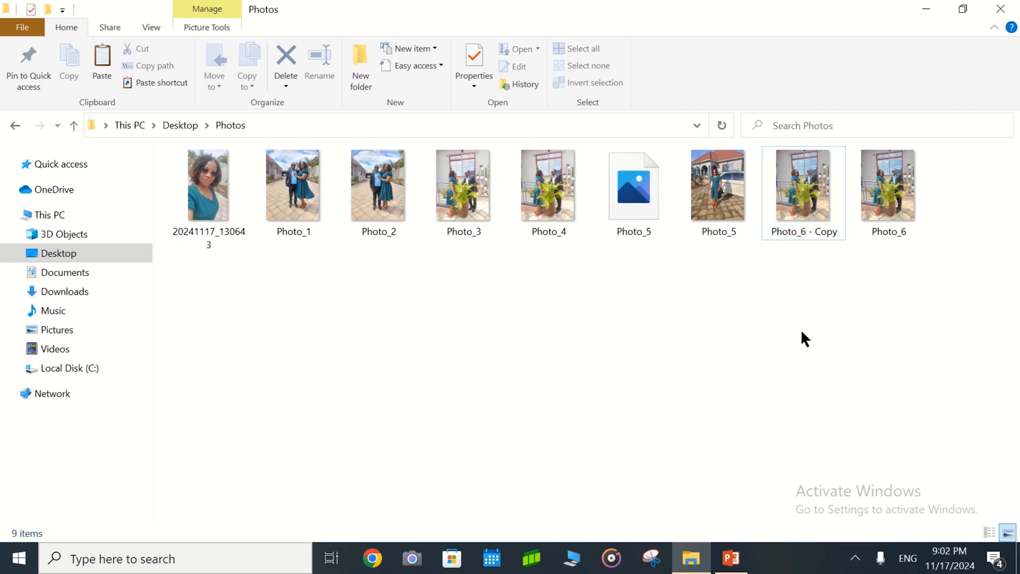
mouse_move(898, 208)
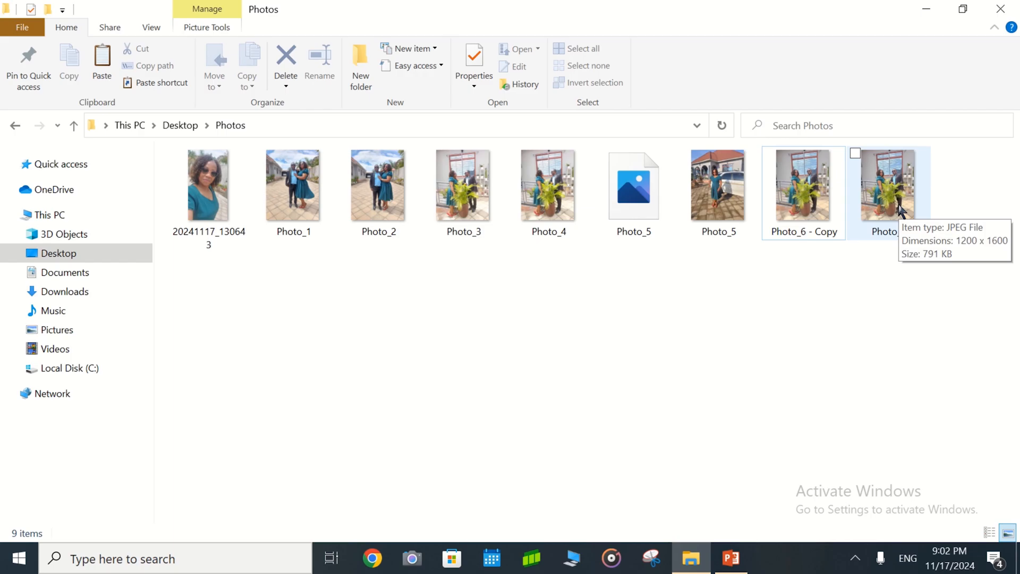
mouse_move(811, 365)
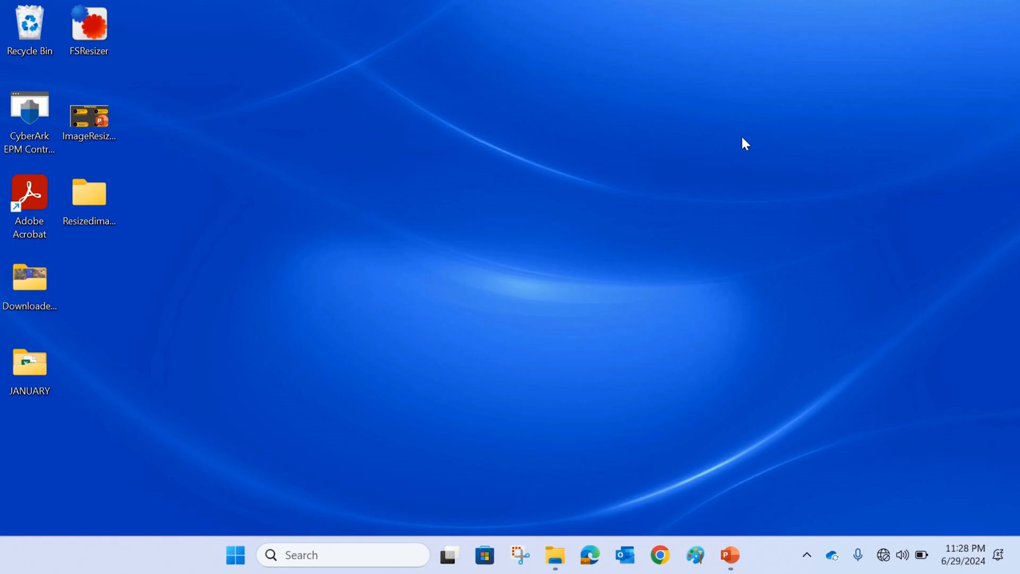
mouse_move(248, 214)
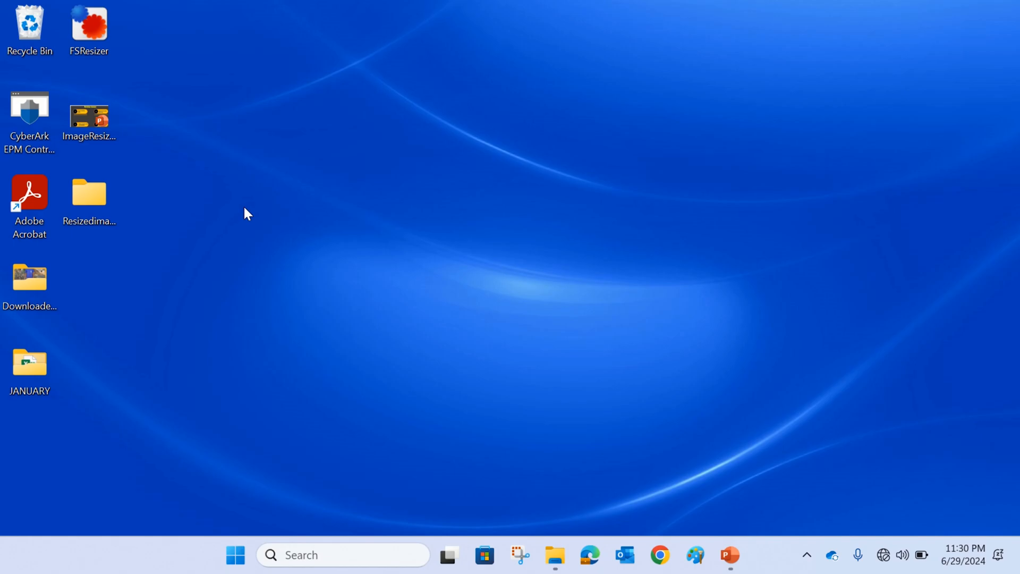
Launch FastStone Photo Resizer from its FSResizer desktop shortcut
click(89, 30)
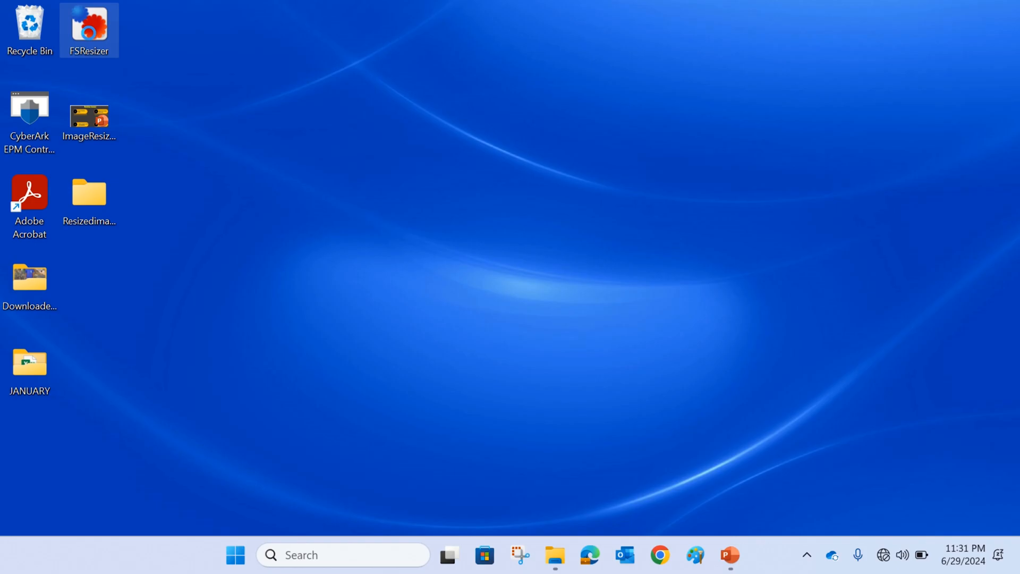
double_click(89, 30)
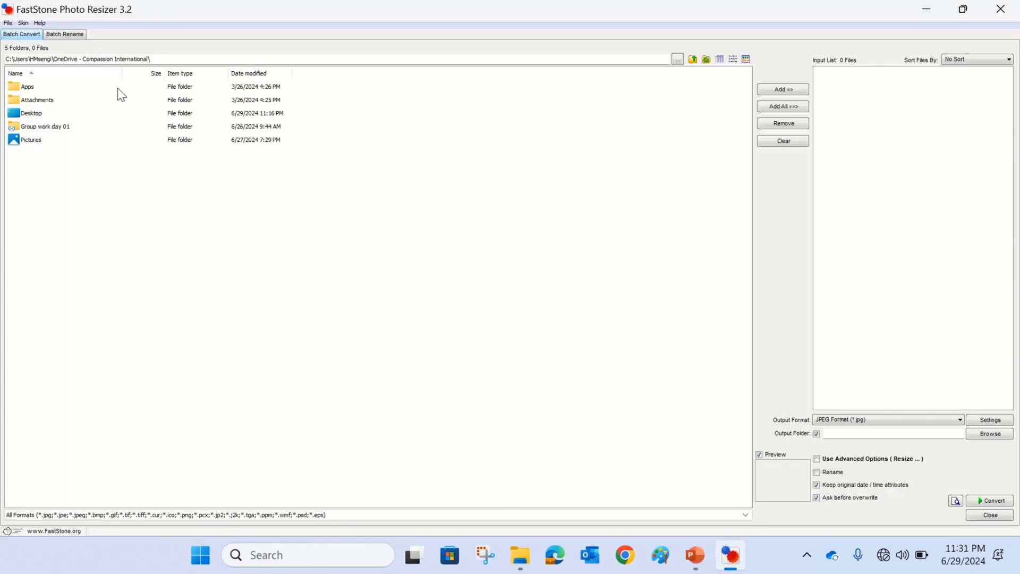
mouse_move(155, 190)
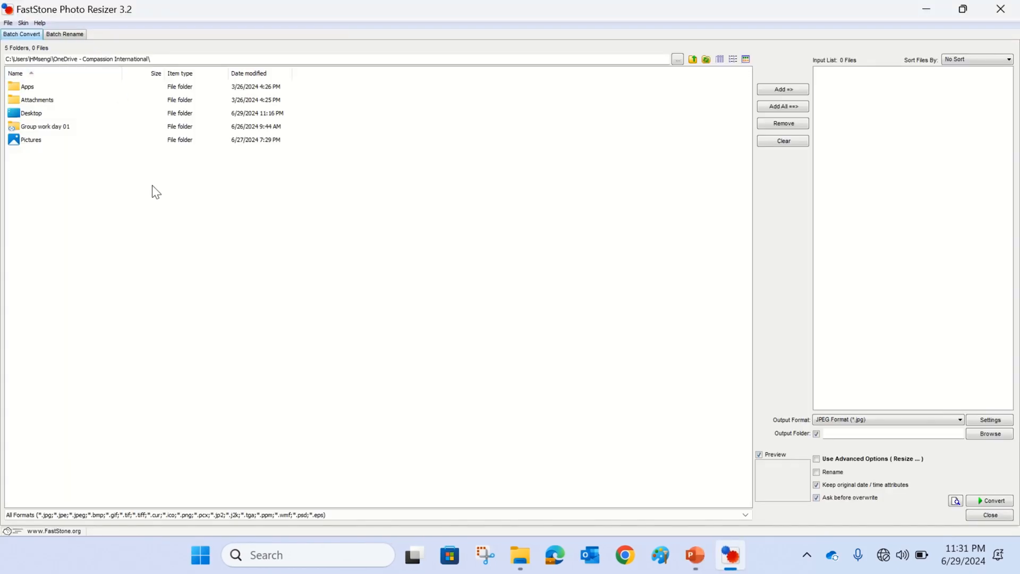
mouse_move(25, 120)
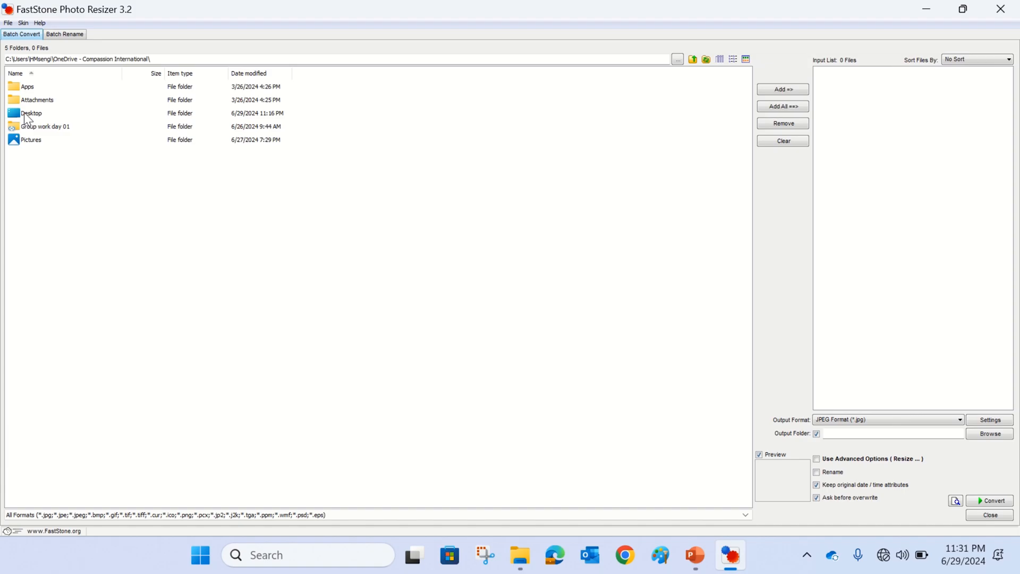
Browse to DownloadedImages, add all 100 JPGs to the input list, and begin choosing an output folder
double_click(31, 113)
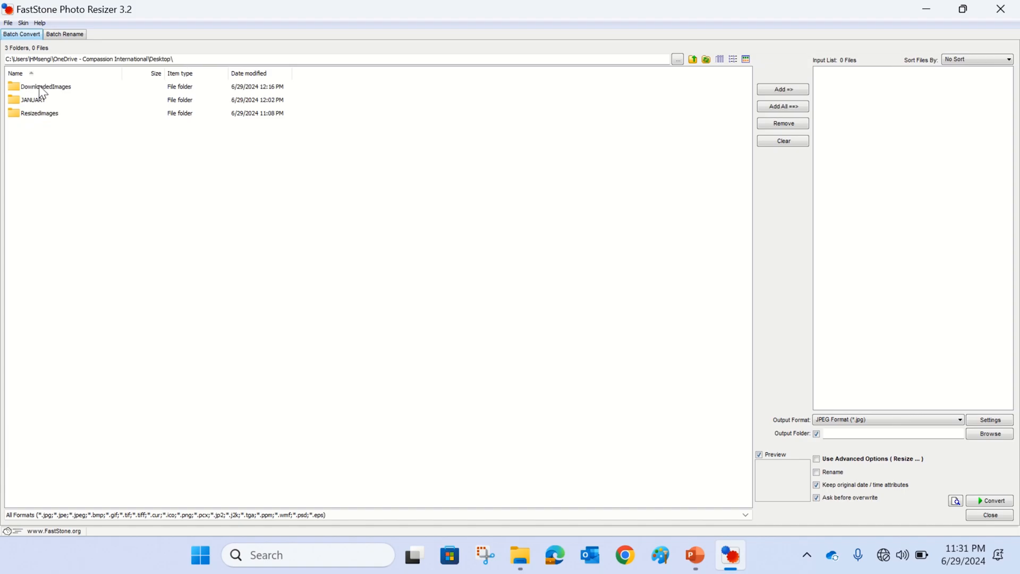
double_click(46, 86)
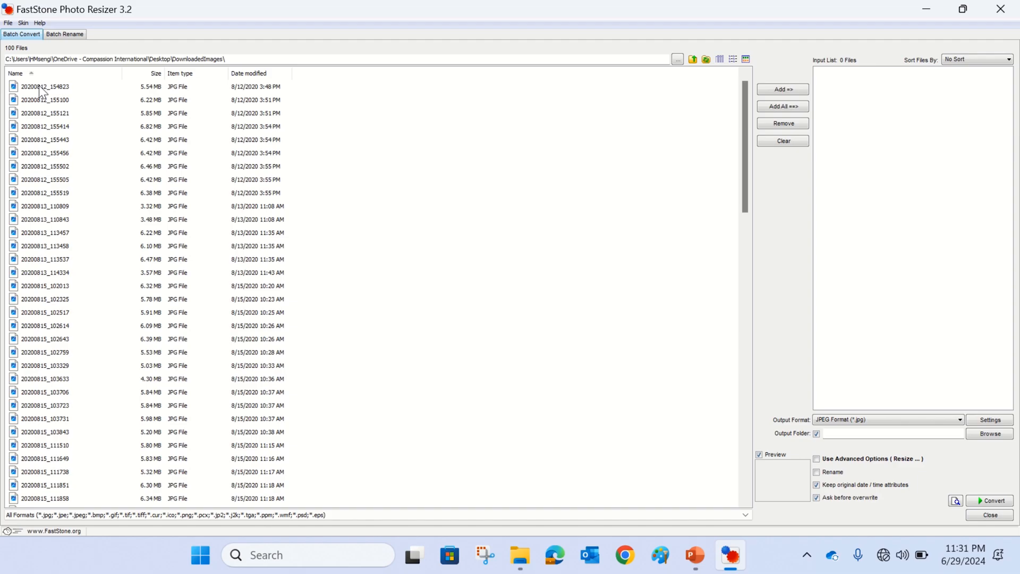
mouse_move(406, 149)
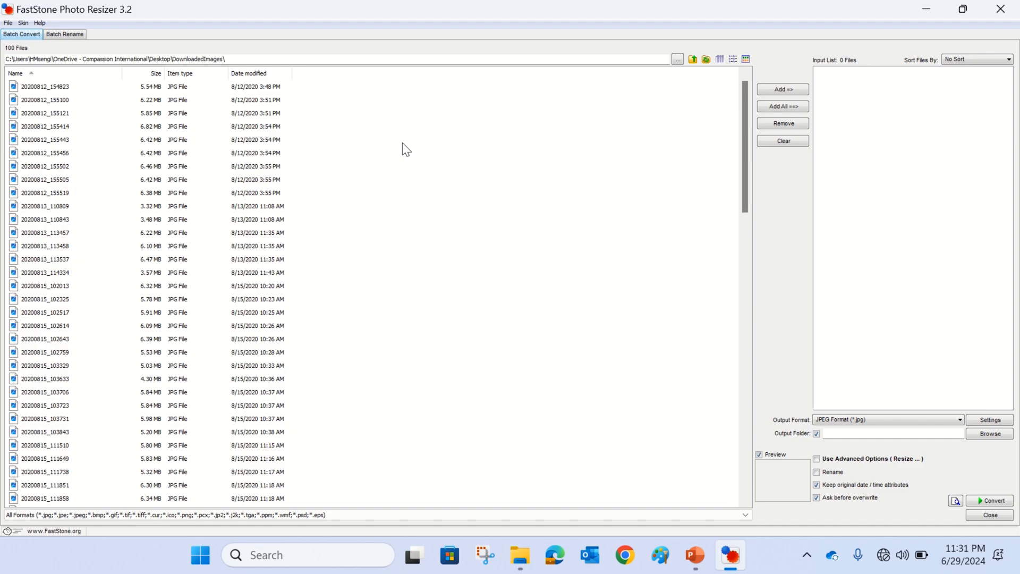
mouse_move(579, 118)
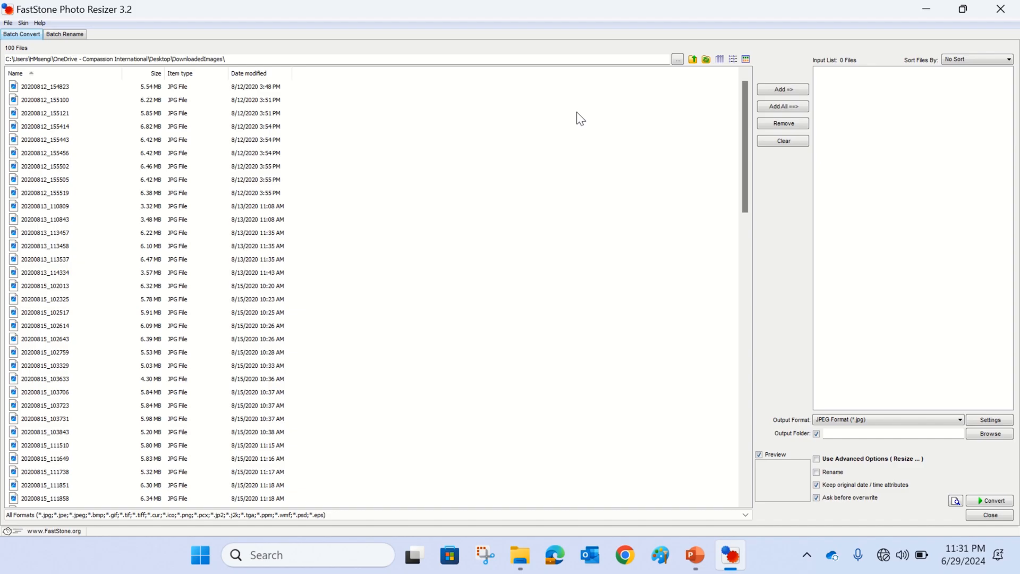
mouse_move(784, 107)
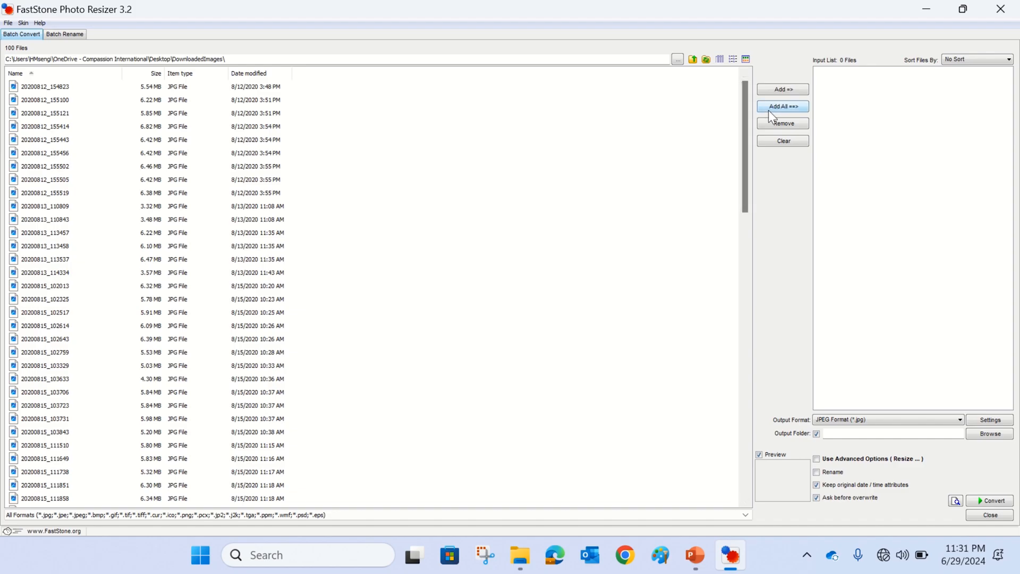
click(784, 106)
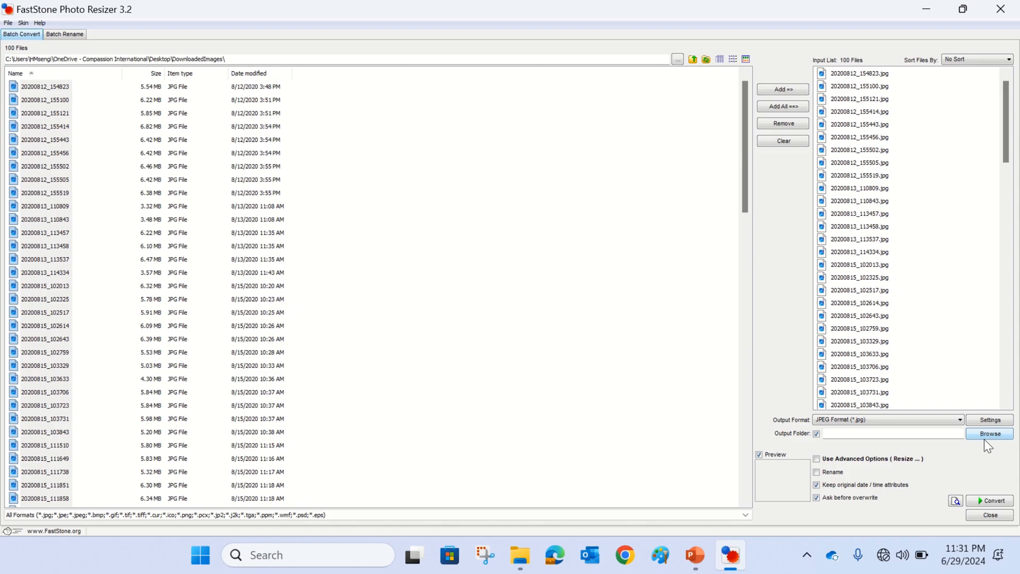
click(989, 434)
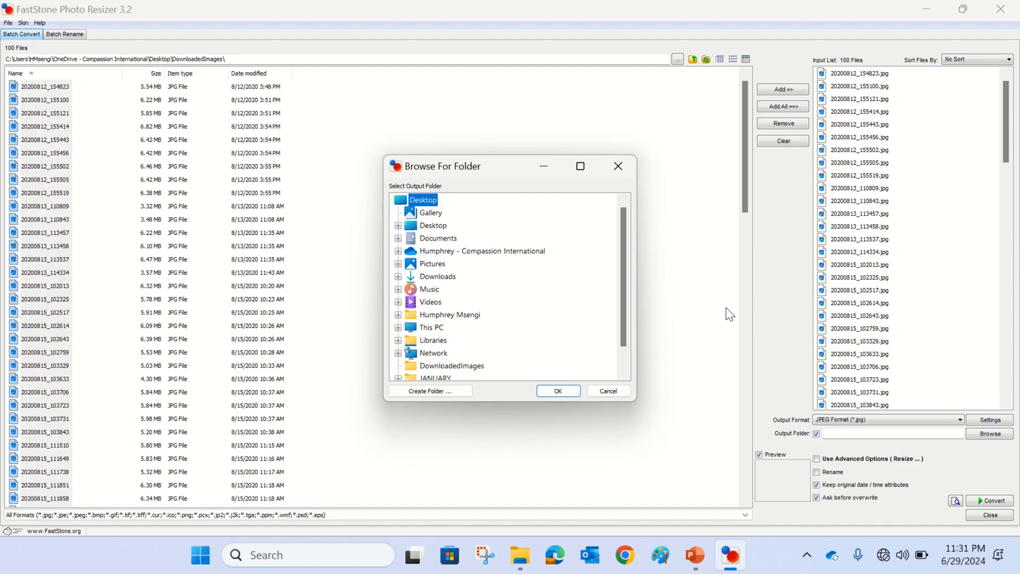
mouse_move(441, 233)
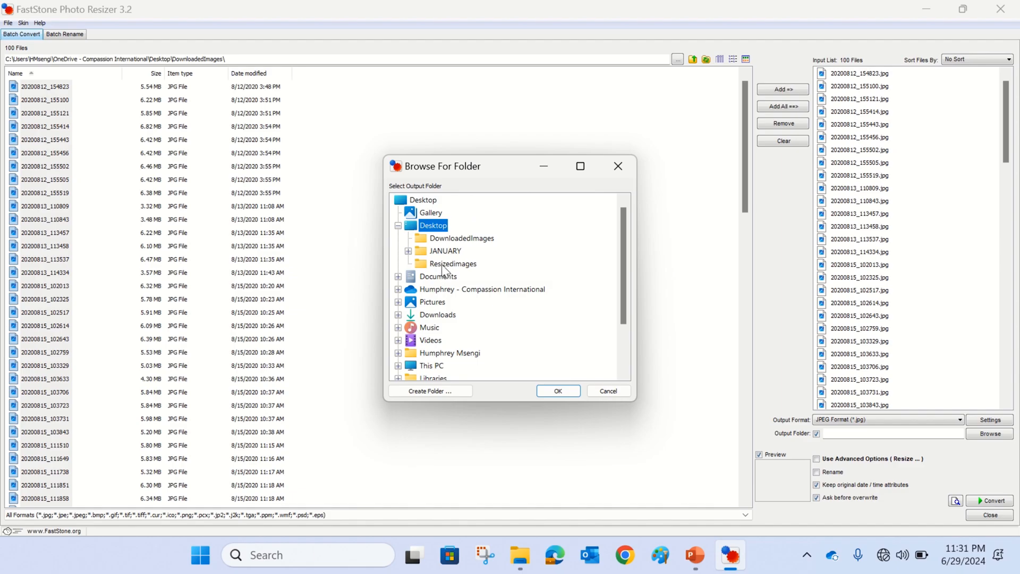
Pick the RezizedImages folder on the Desktop as the output folder
click(557, 391)
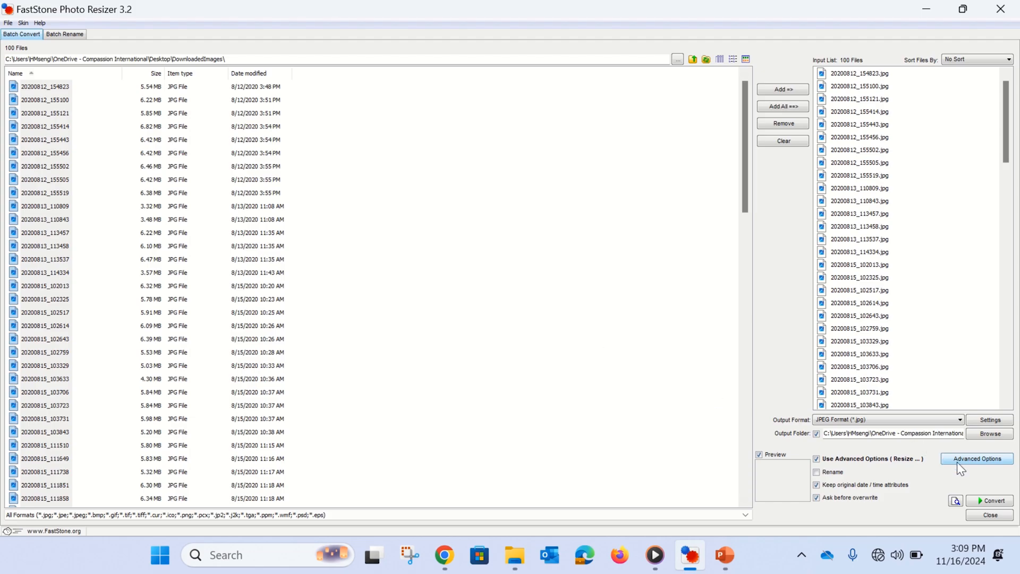
Set advanced resize to 1200 × 1600 pixels with aspect ratio preserved and confirm
click(976, 461)
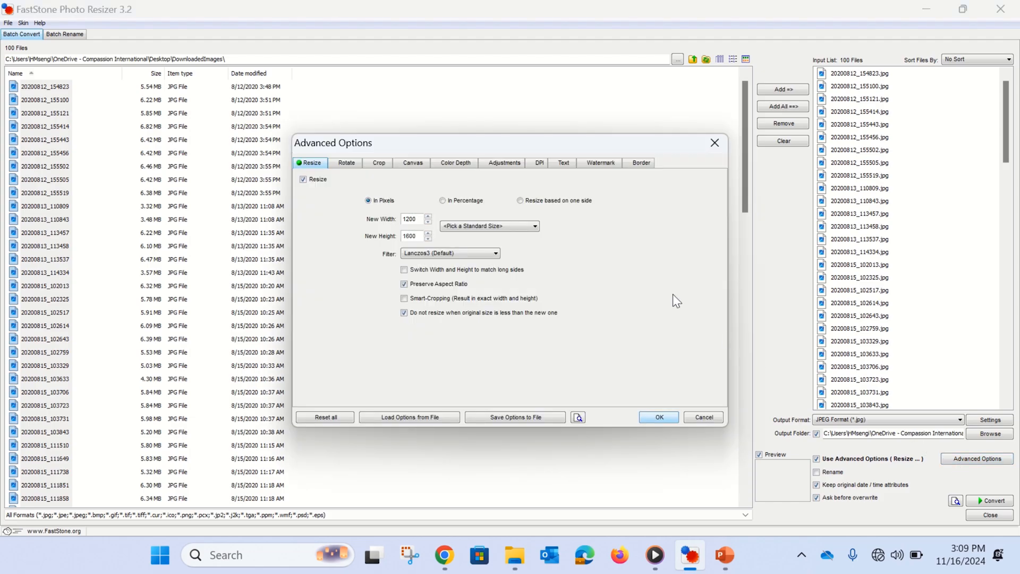
mouse_move(605, 262)
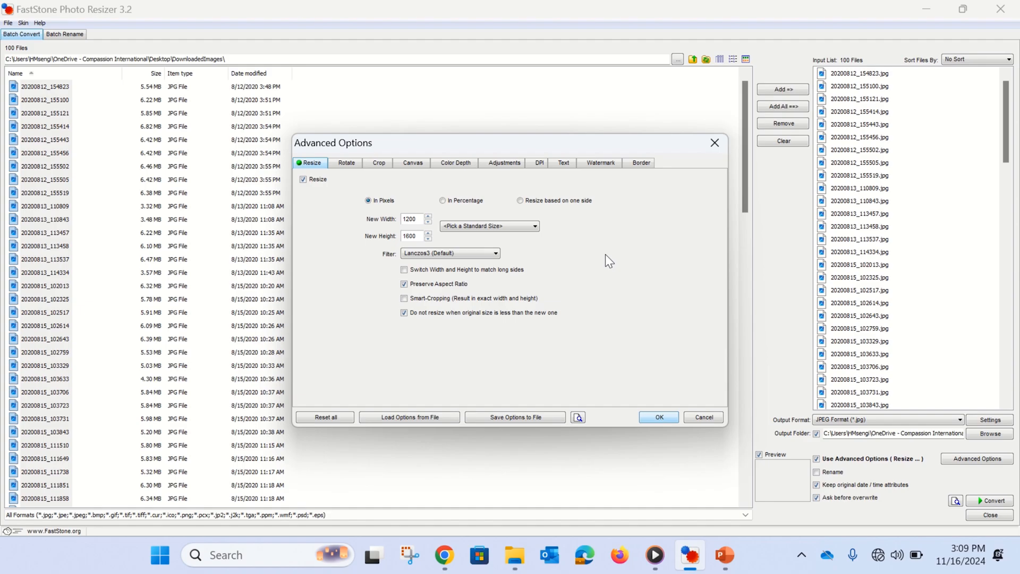
mouse_move(535, 233)
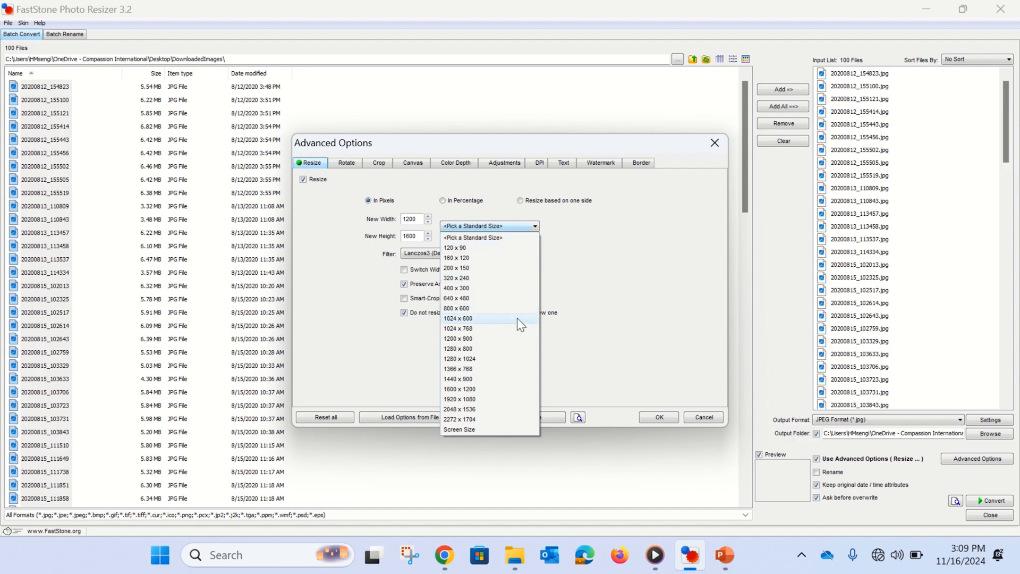
mouse_move(504, 423)
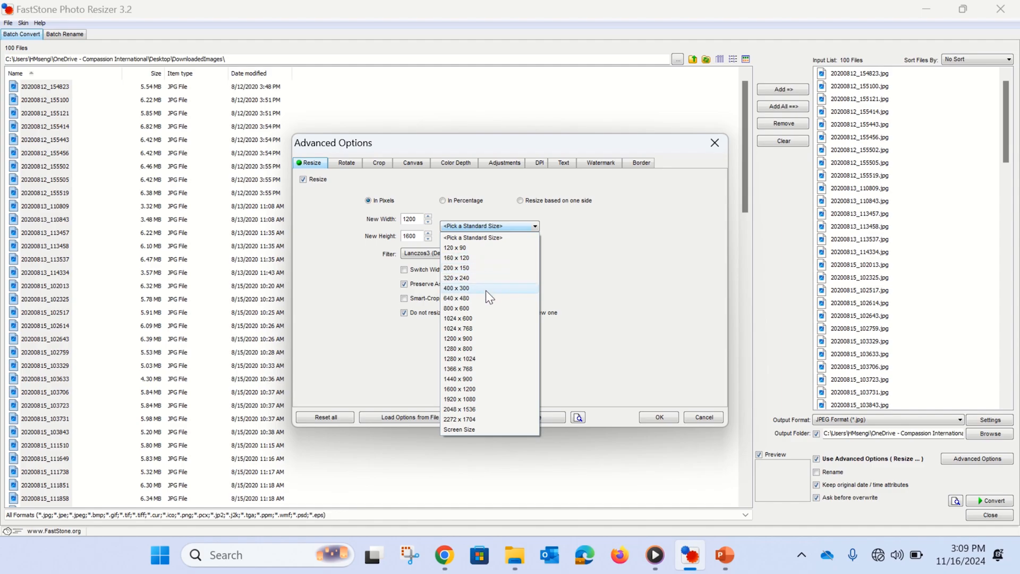
mouse_move(535, 231)
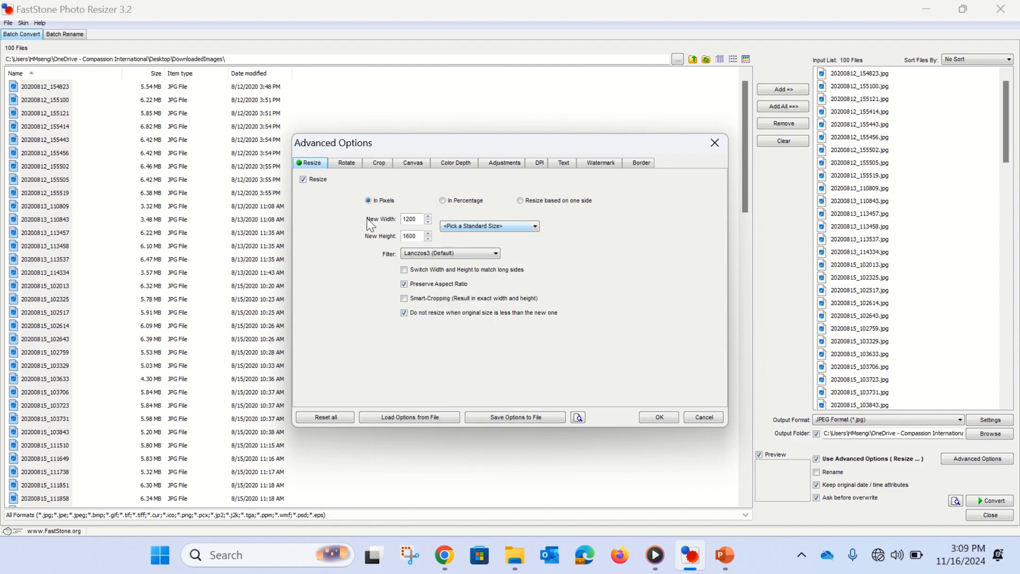
mouse_move(389, 241)
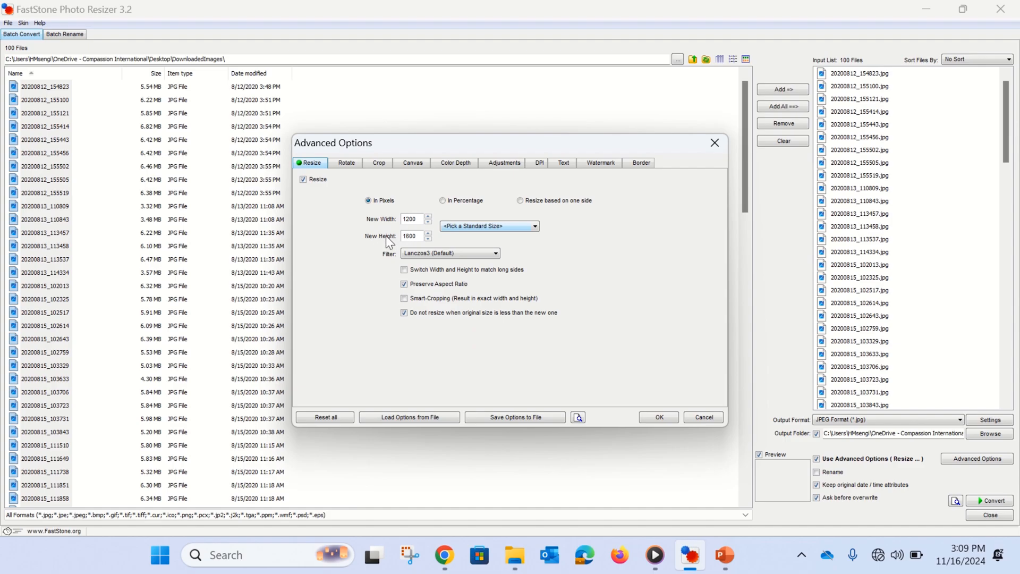
mouse_move(414, 245)
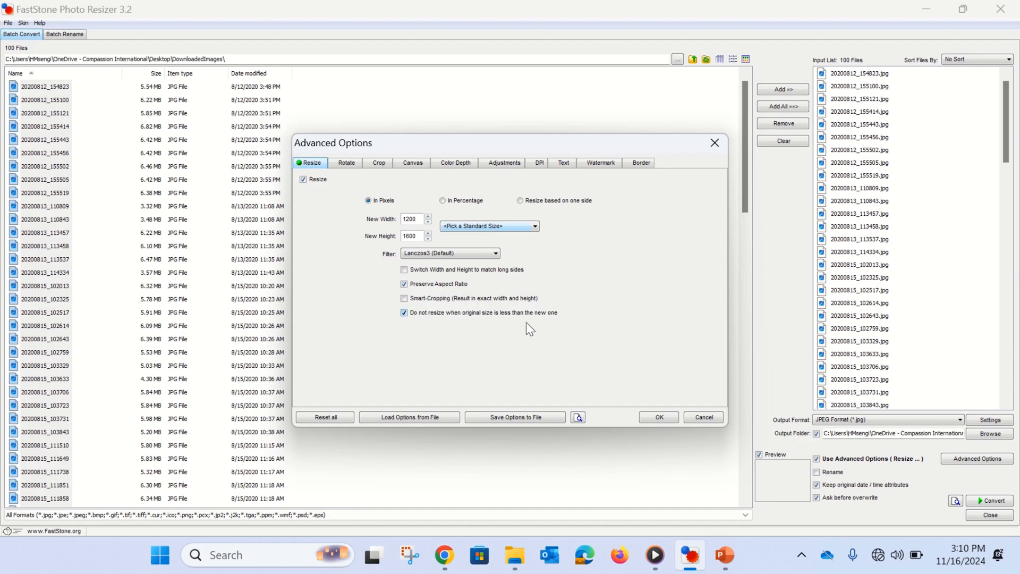
click(658, 416)
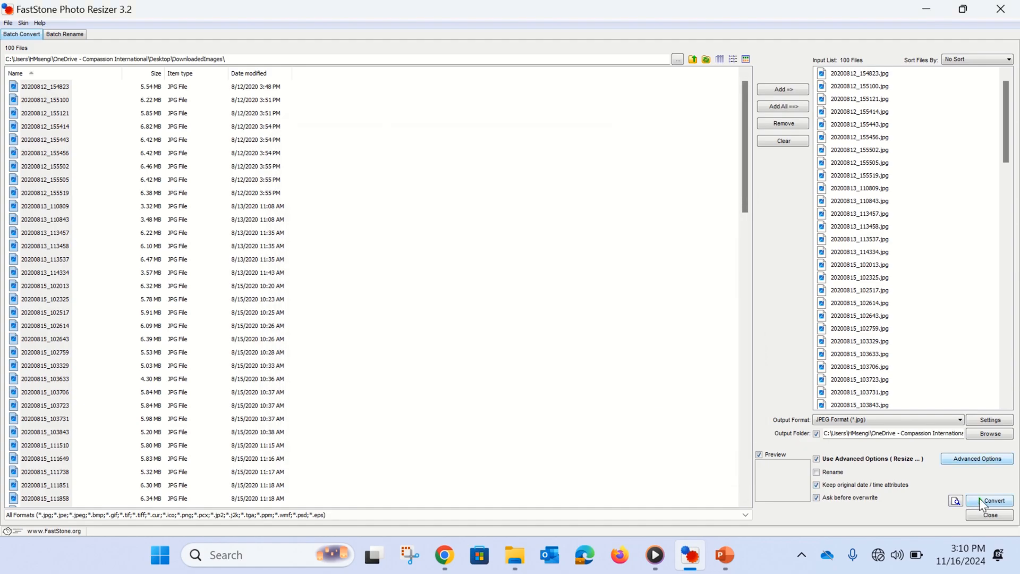
Convert all 100 photos into RezizedImages and dismiss the finished conversion report
click(992, 501)
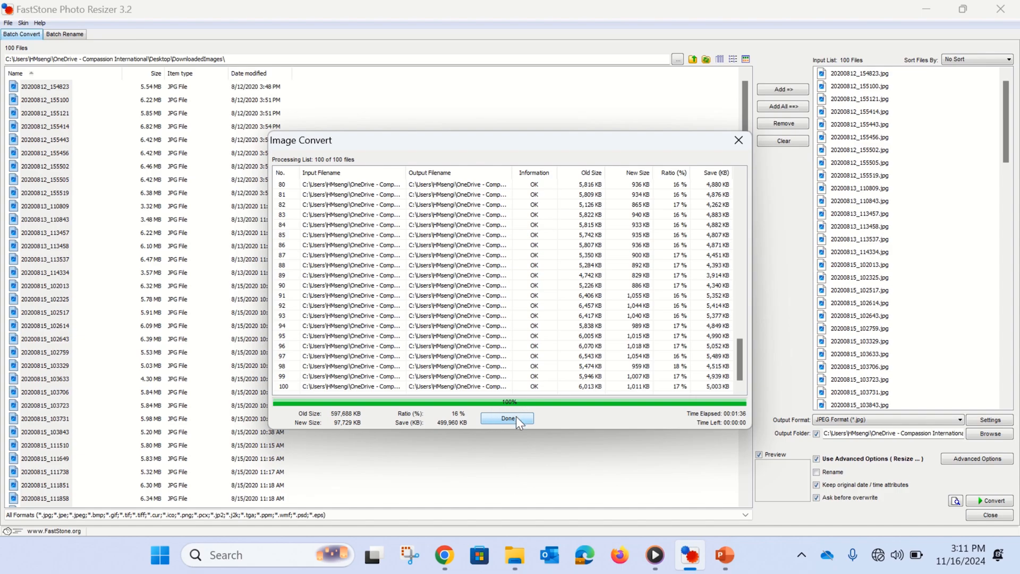
click(507, 419)
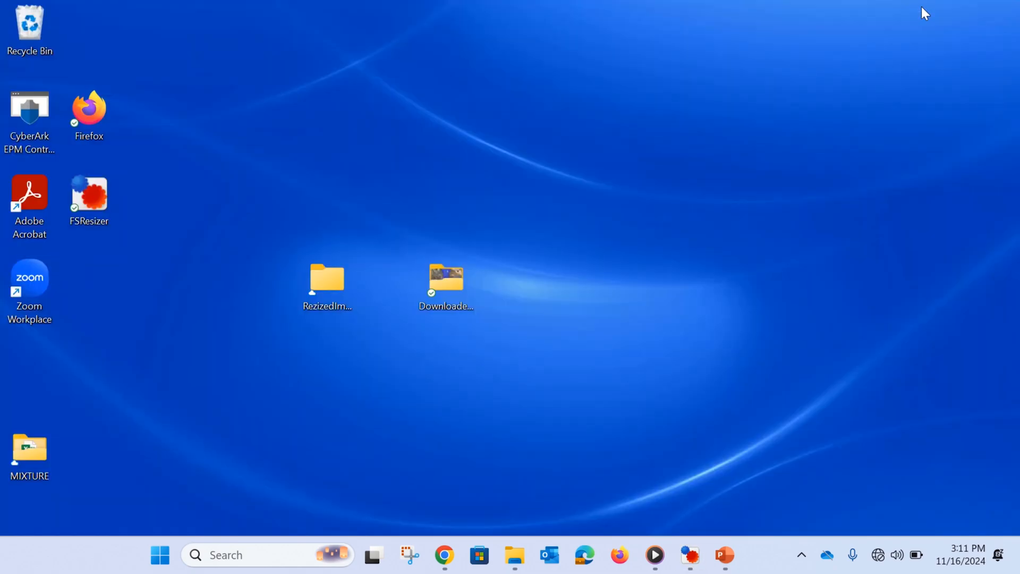
click(447, 276)
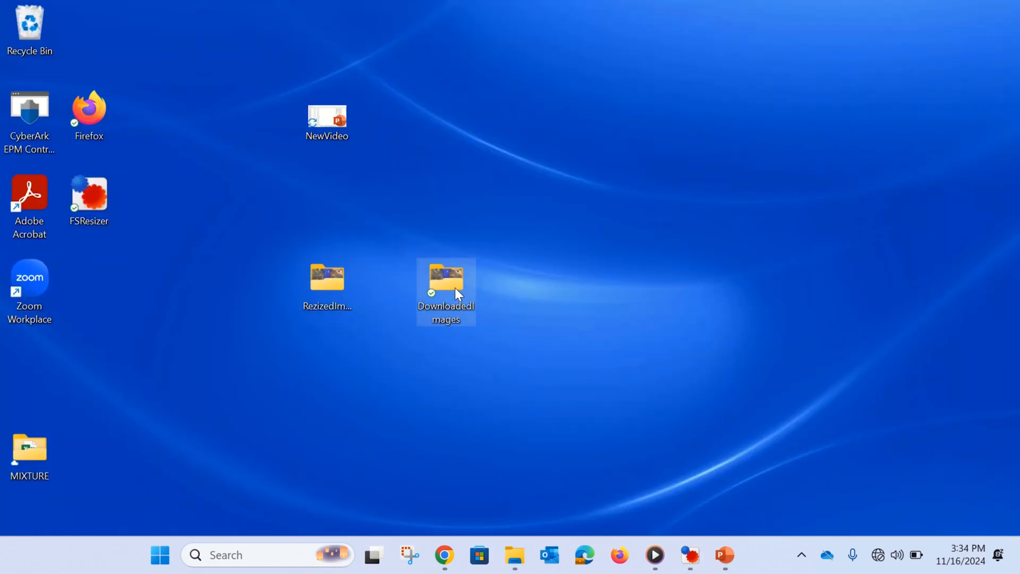
double_click(445, 275)
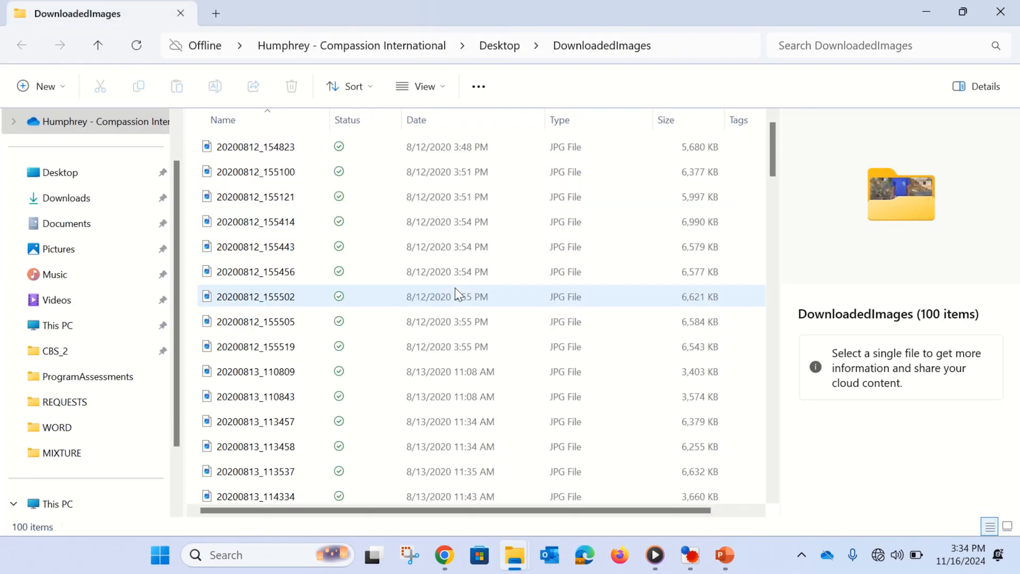
click(255, 147)
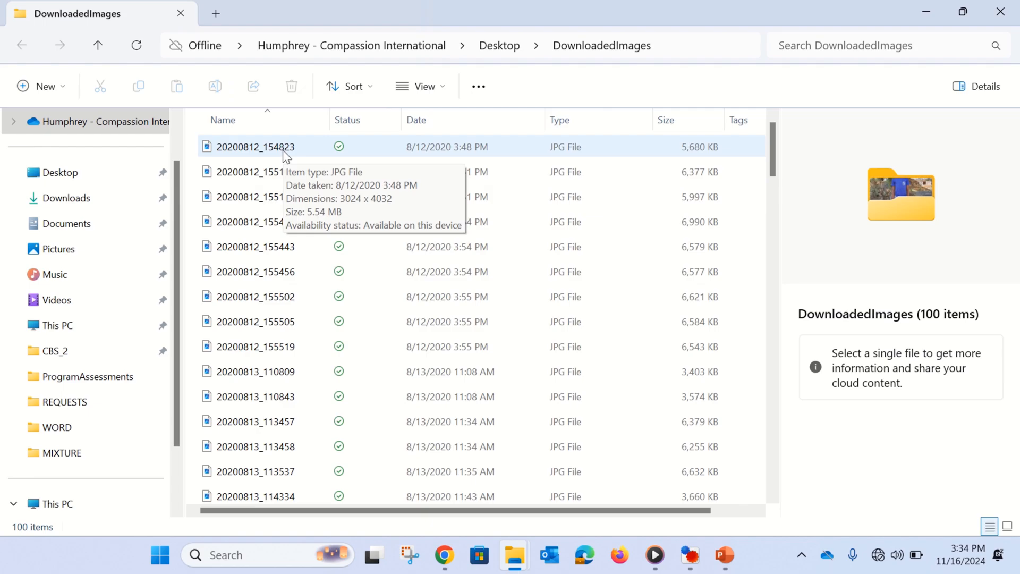
mouse_move(279, 181)
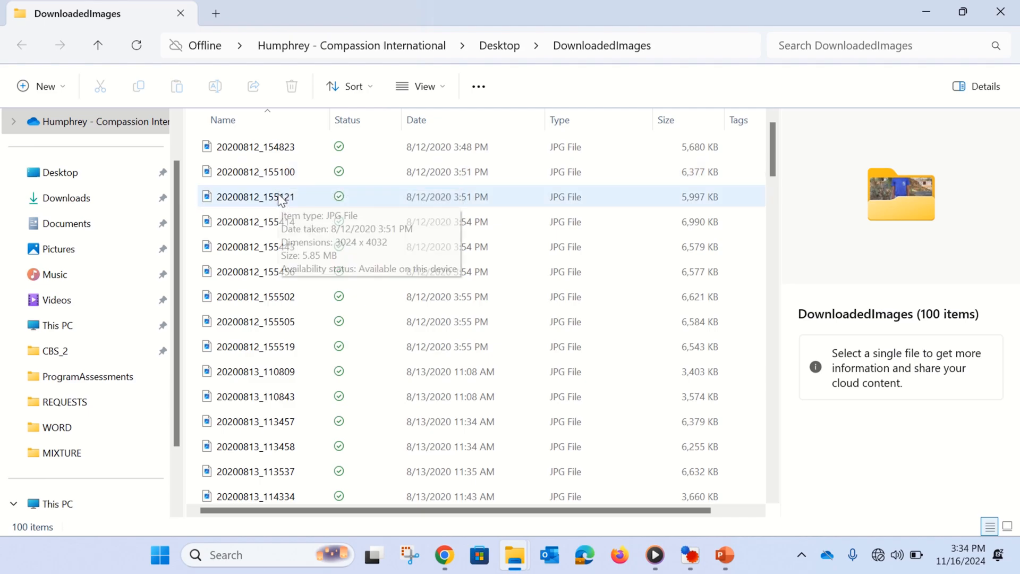
mouse_move(273, 231)
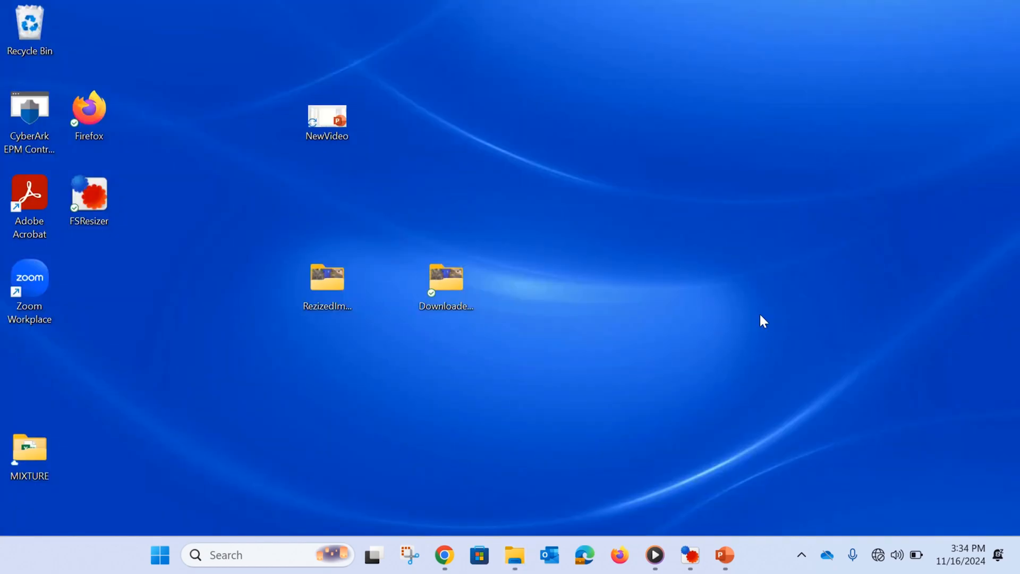
Open the RezizedImages folder and check several resized photos measure 1200 × 1600
click(326, 285)
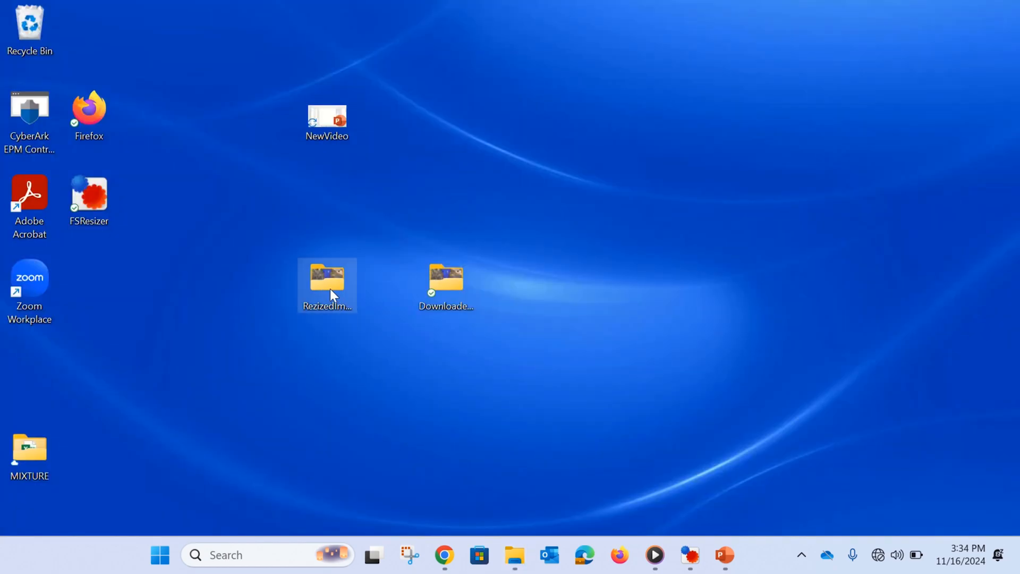
double_click(327, 280)
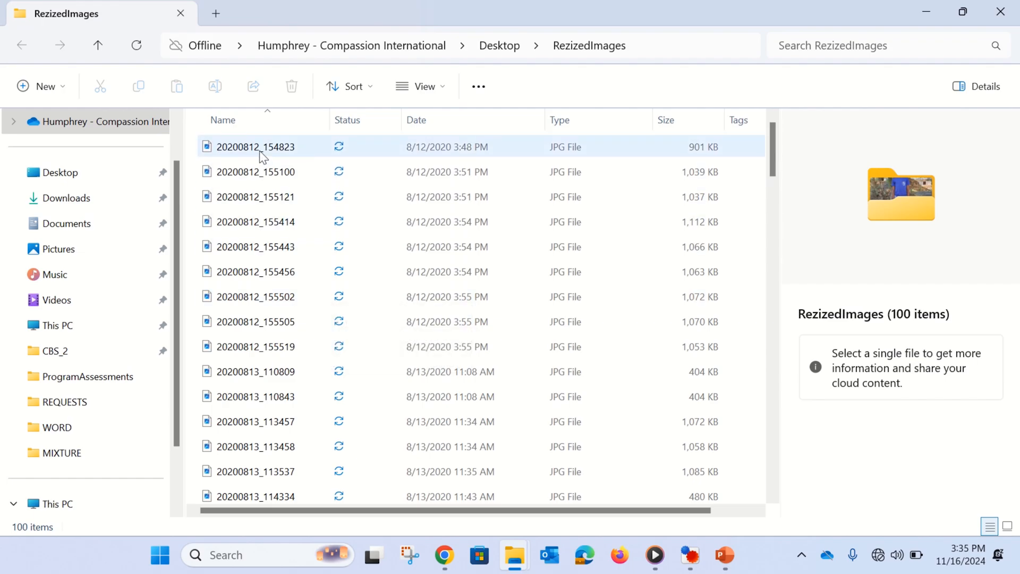
mouse_move(261, 157)
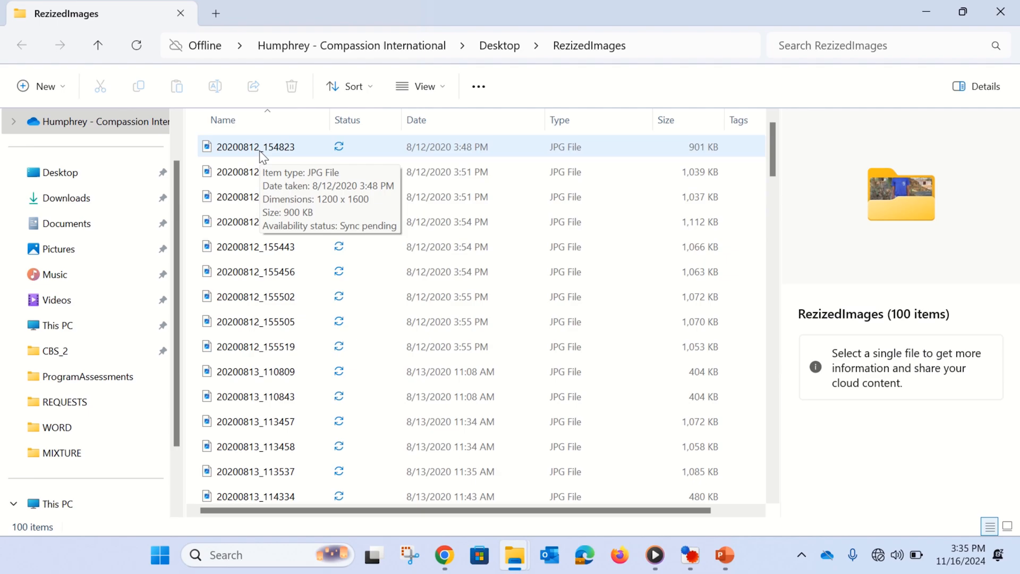
click(256, 172)
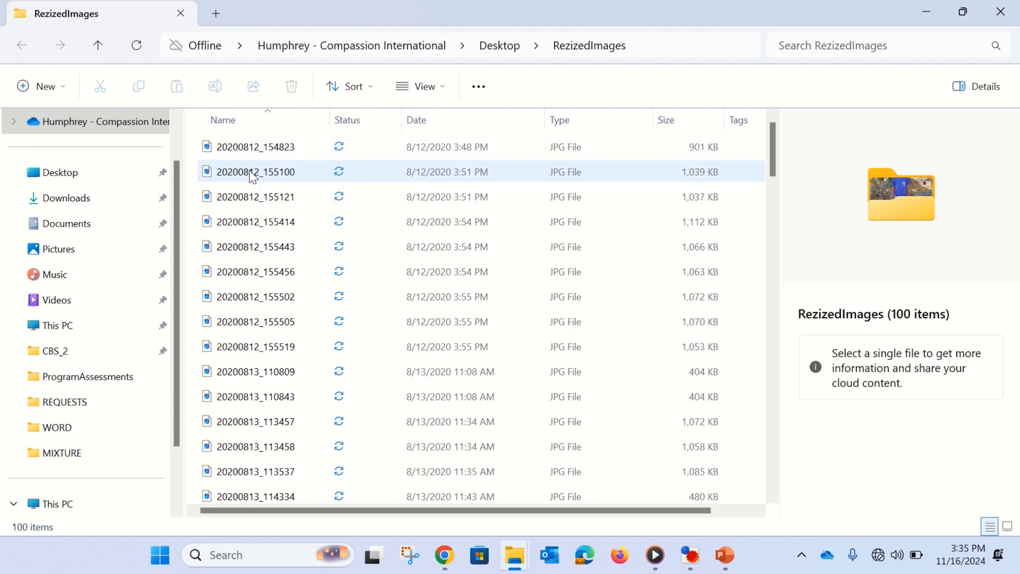
click(256, 197)
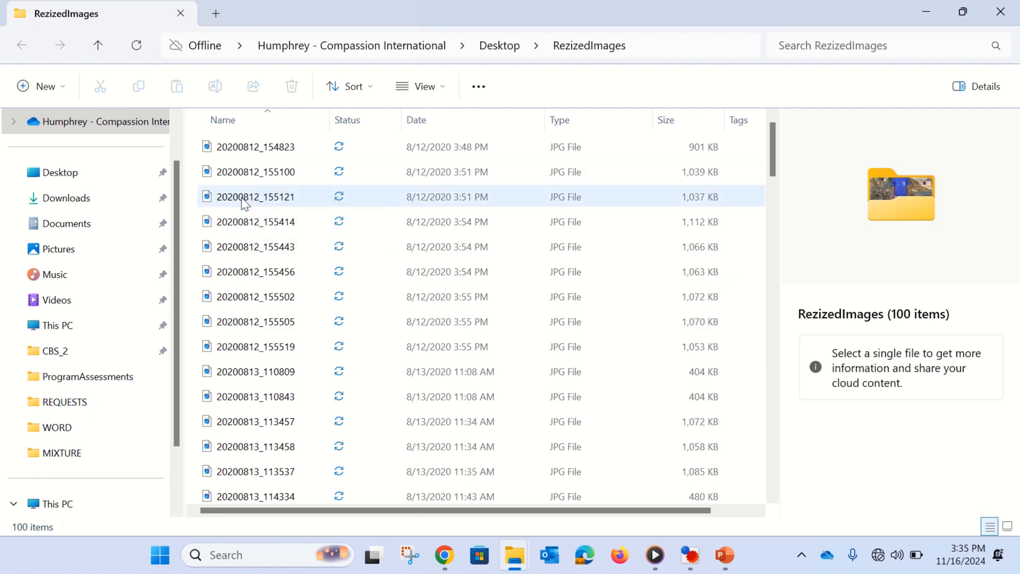
click(255, 221)
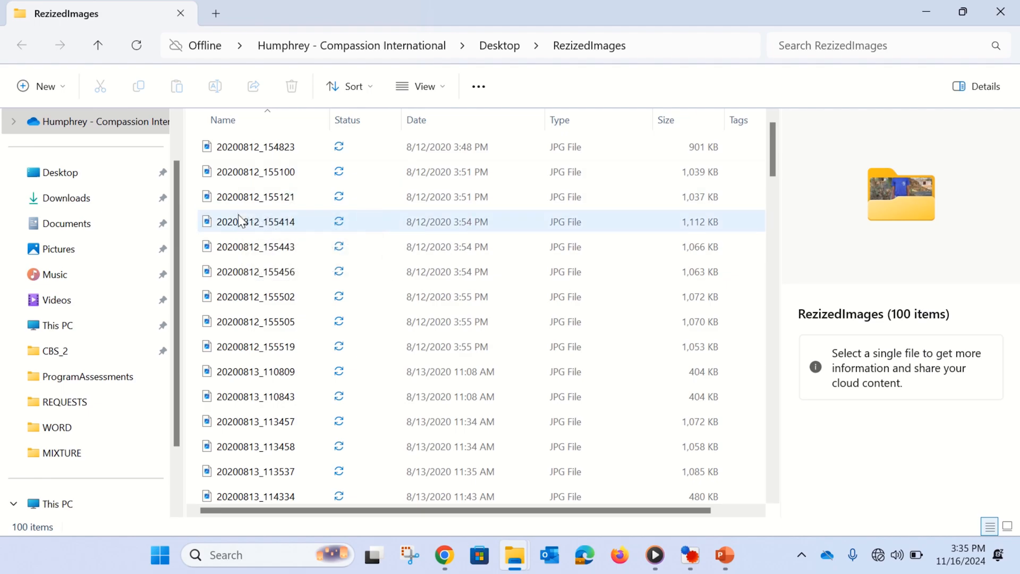